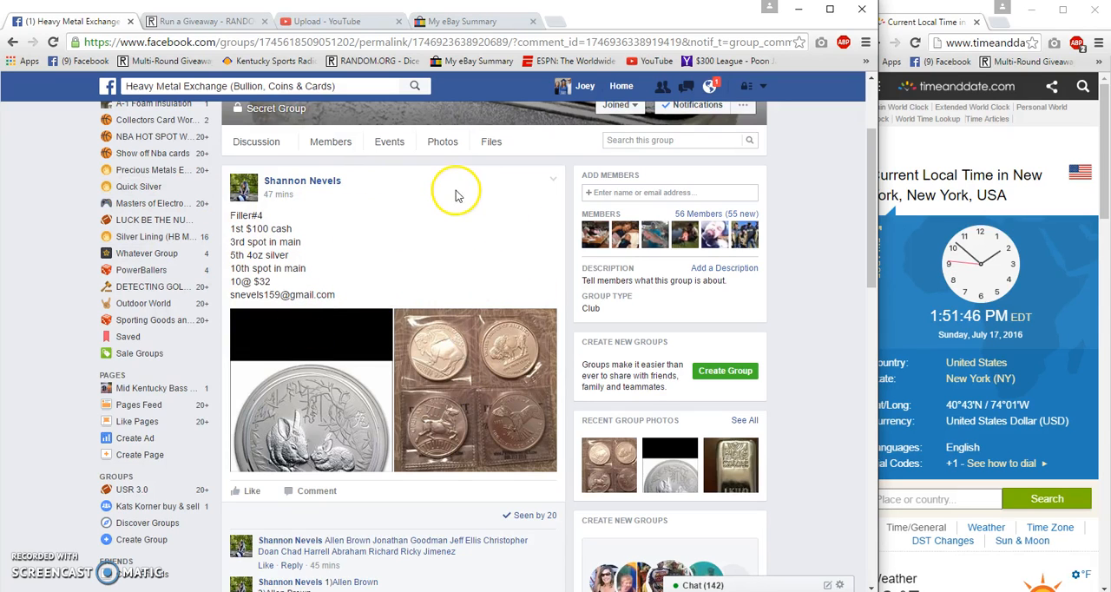
{"action": "mouse_move", "coordinate": [488, 243]}
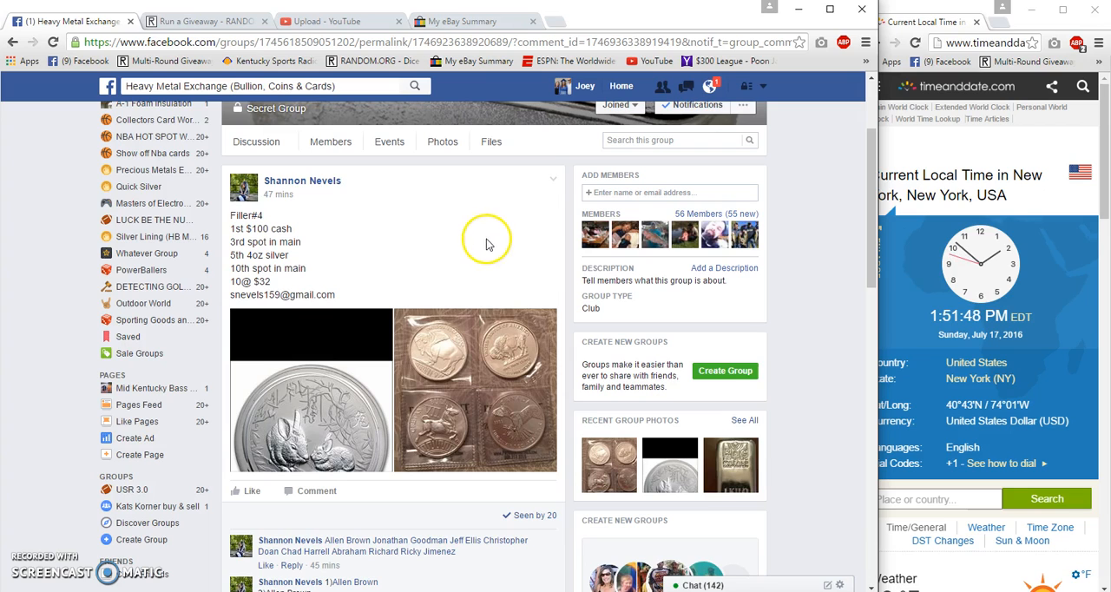
{"action": "mouse_move", "coordinate": [475, 249]}
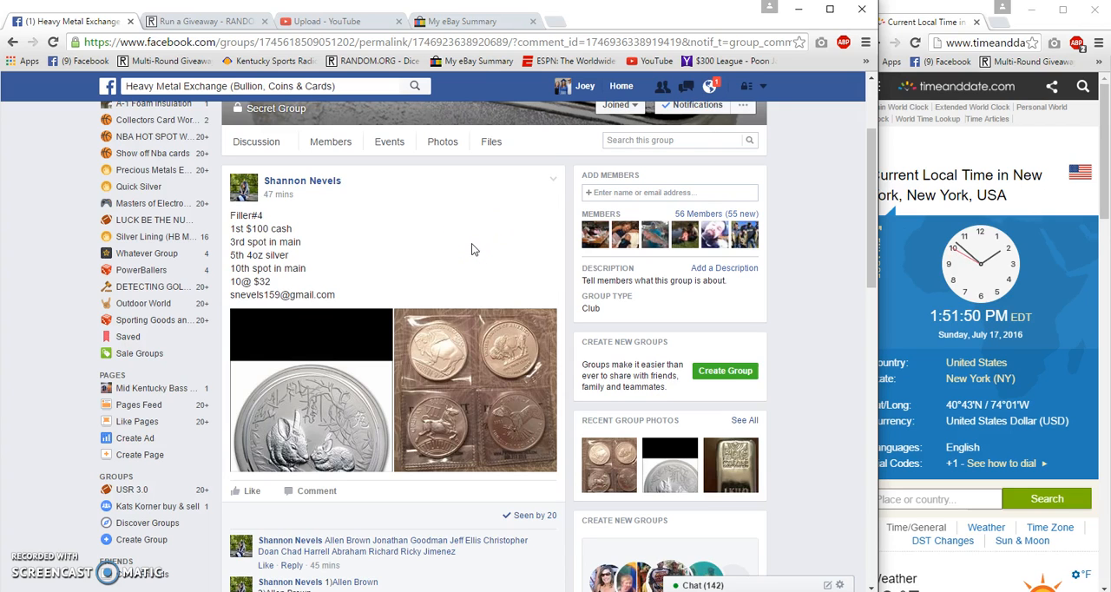
{"action": "mouse_move", "coordinate": [463, 370]}
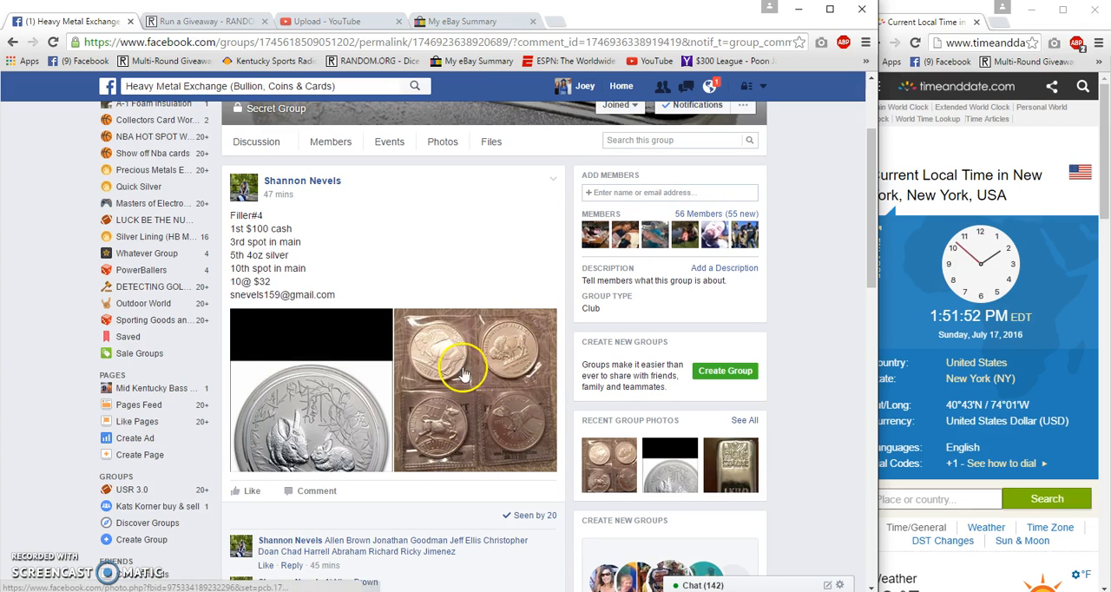
{"action": "mouse_move", "coordinate": [528, 447]}
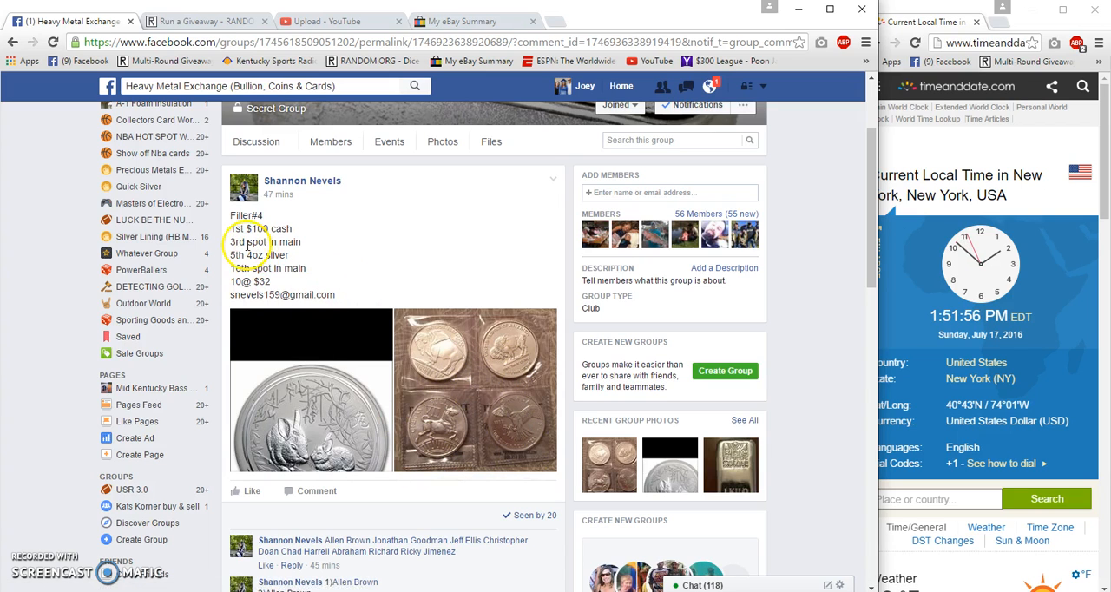
Post a 'Live' comment on the giveaway post, then switch to the RANDOM.ORG giveaway
{"action": "scroll", "scroll_direction": "down", "scroll_amount": 3}
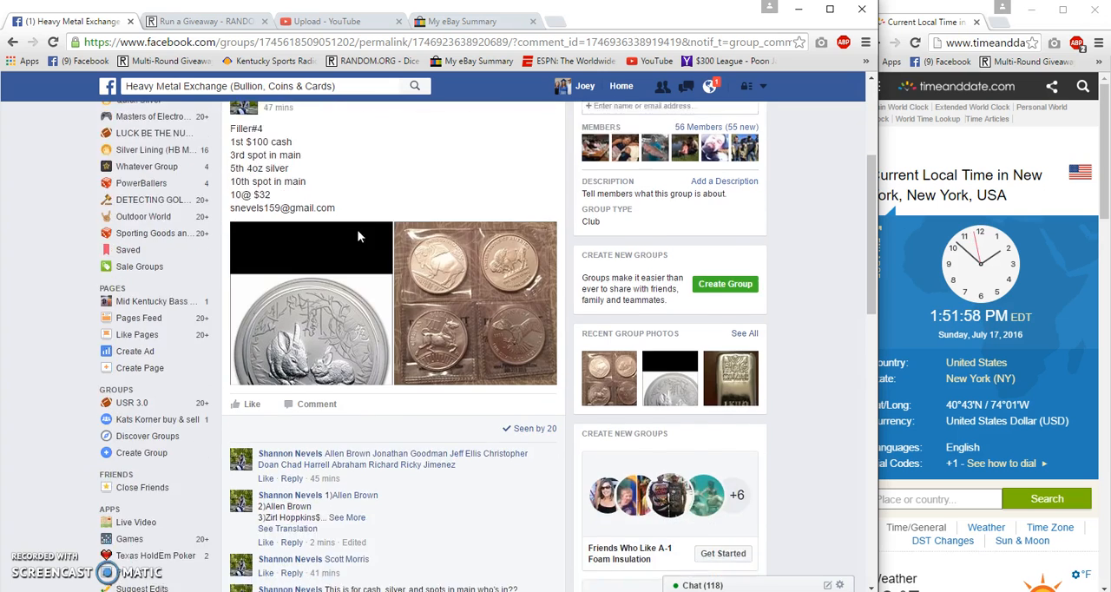
{"action": "scroll", "scroll_direction": "down", "scroll_amount": 3}
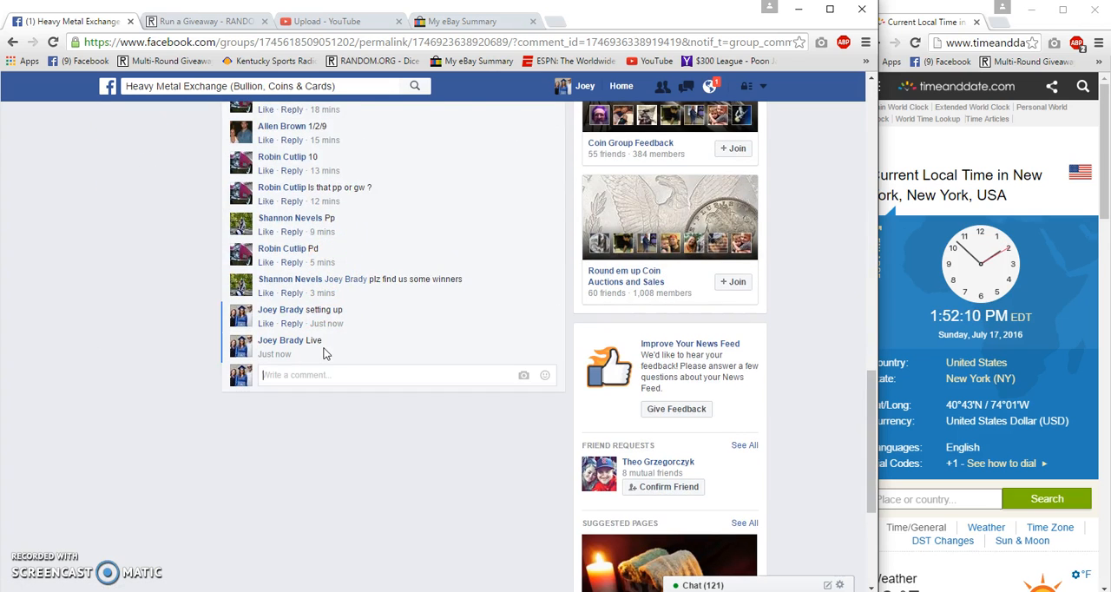
{"action": "mouse_move", "coordinate": [327, 354]}
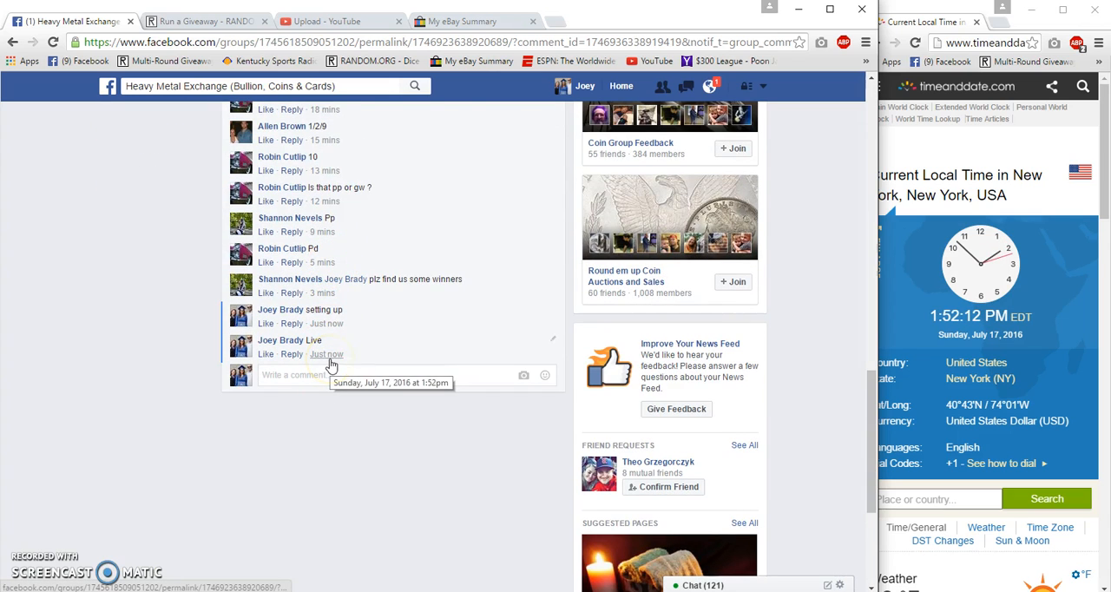
{"action": "right_click", "coordinate": [171, 273]}
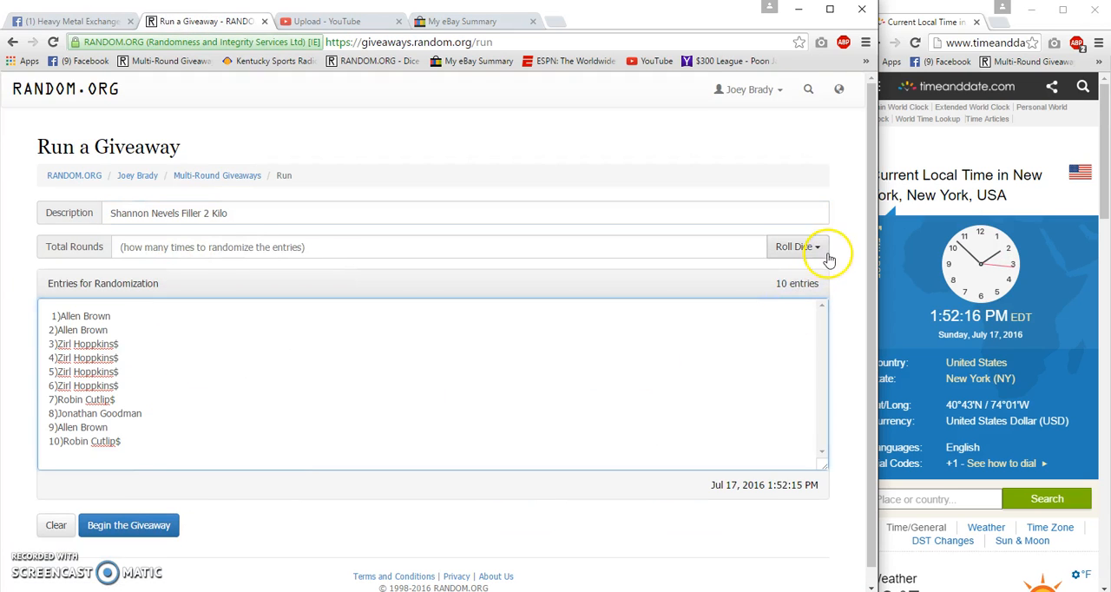
Roll the dice to set the giveaway to 12 total rounds
{"action": "left_click", "coordinate": [794, 246]}
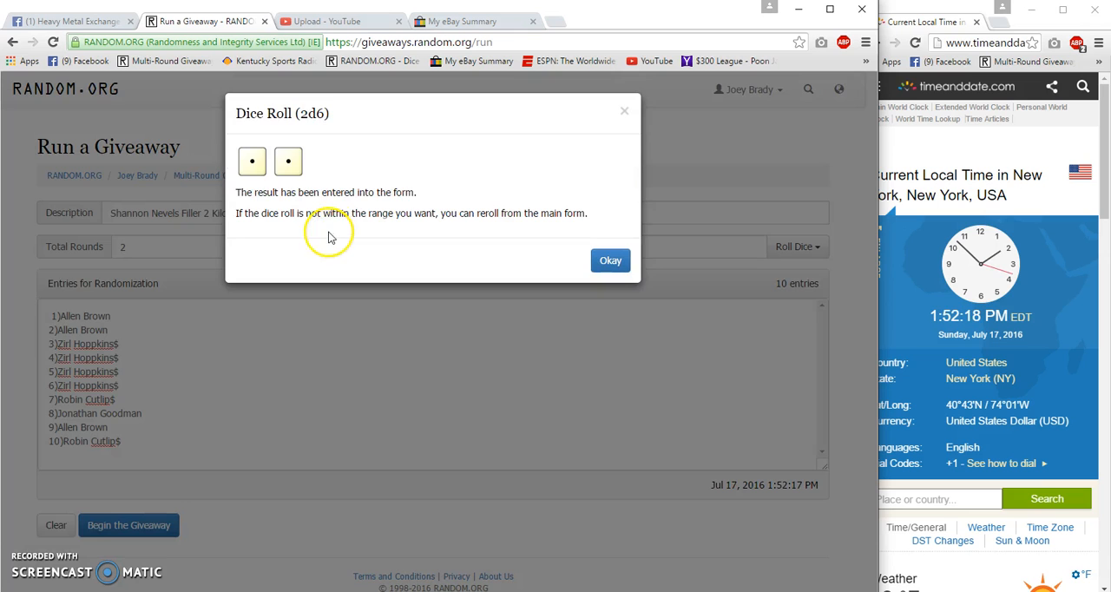
{"action": "left_click", "coordinate": [611, 260]}
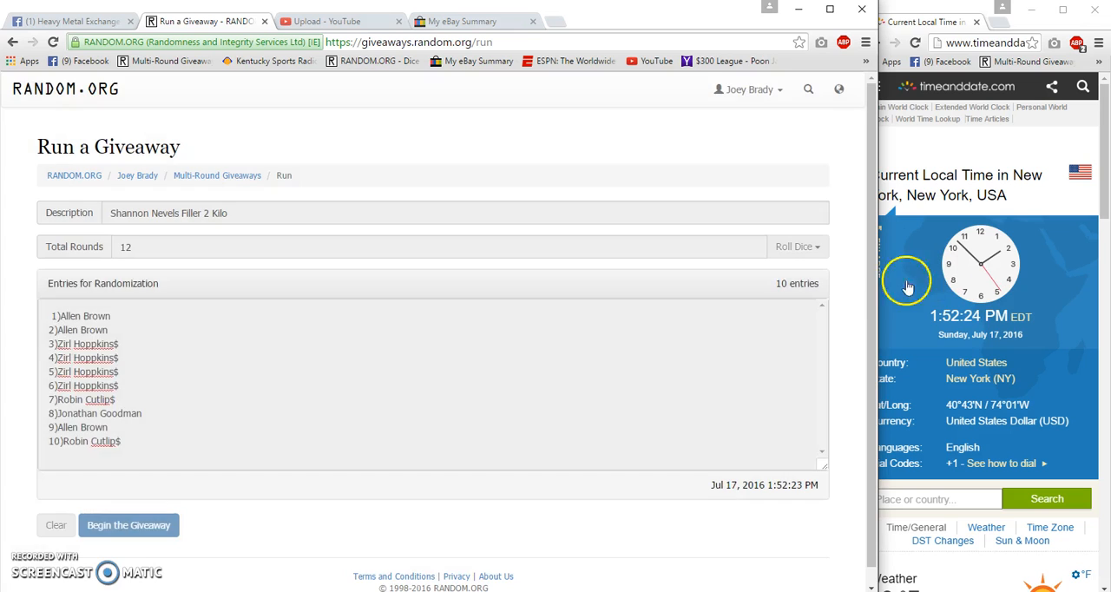
Begin the giveaway and randomize the ten entries through round 11, then return to Facebook
{"action": "left_click", "coordinate": [129, 524]}
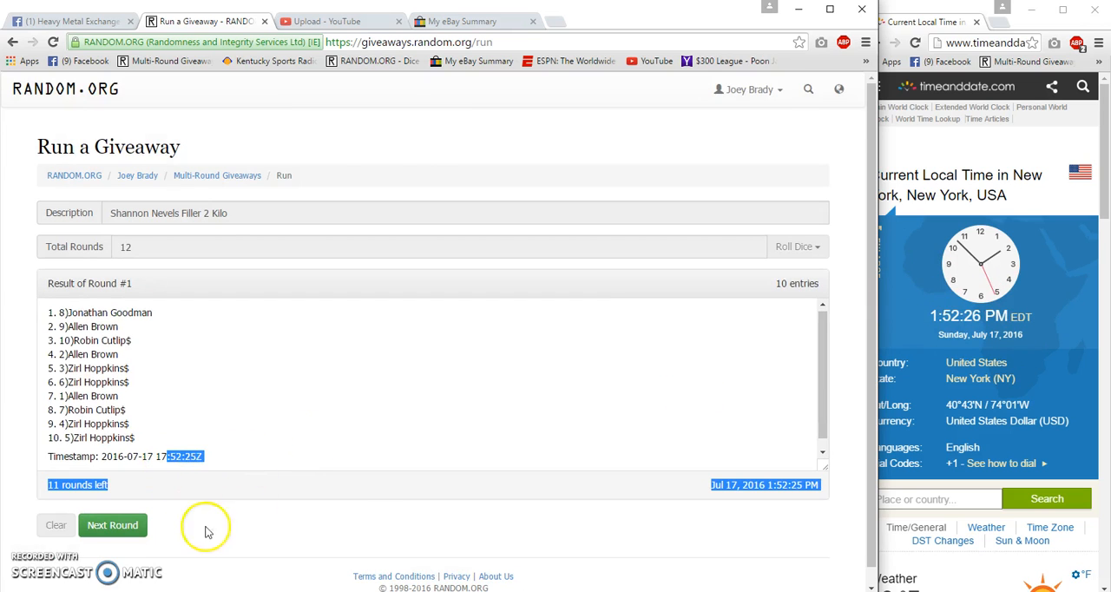
{"action": "left_click", "coordinate": [112, 524]}
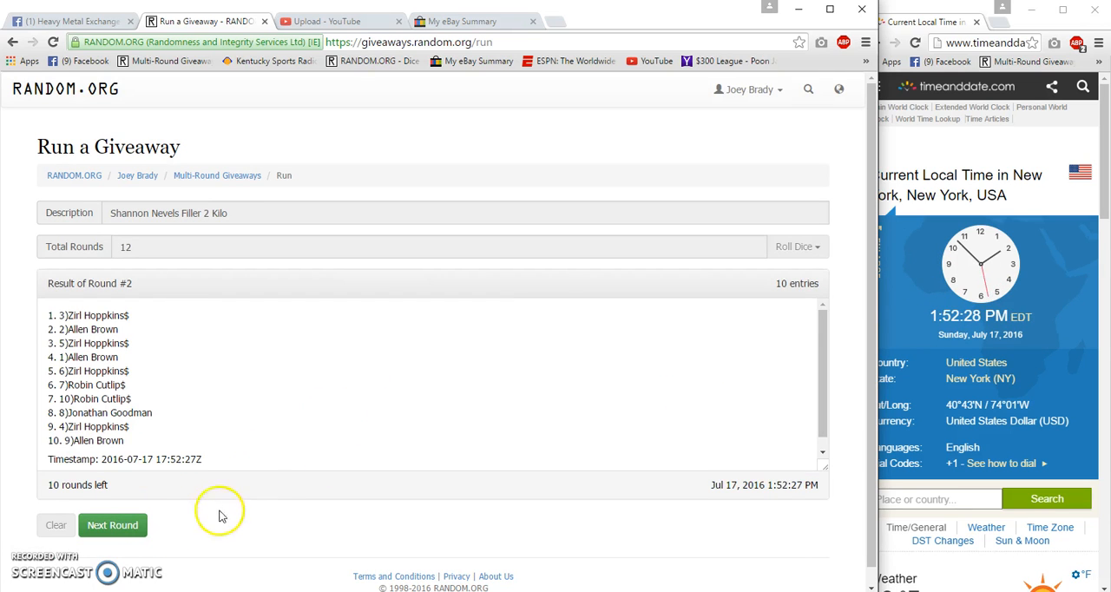
{"action": "left_click", "coordinate": [112, 525]}
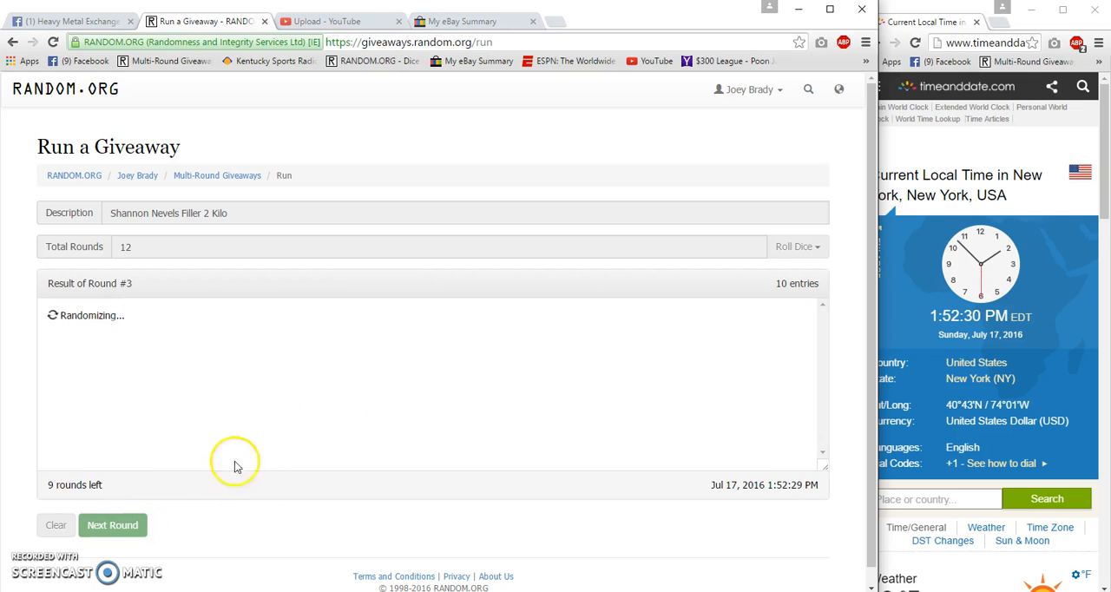
{"action": "left_click", "coordinate": [112, 524]}
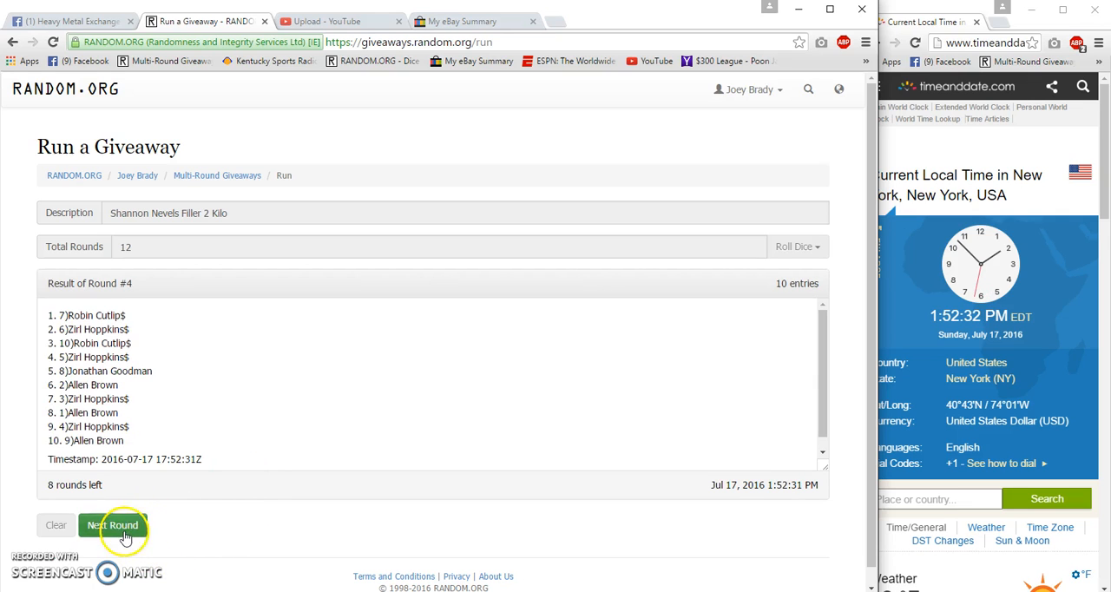
{"action": "left_click", "coordinate": [112, 526]}
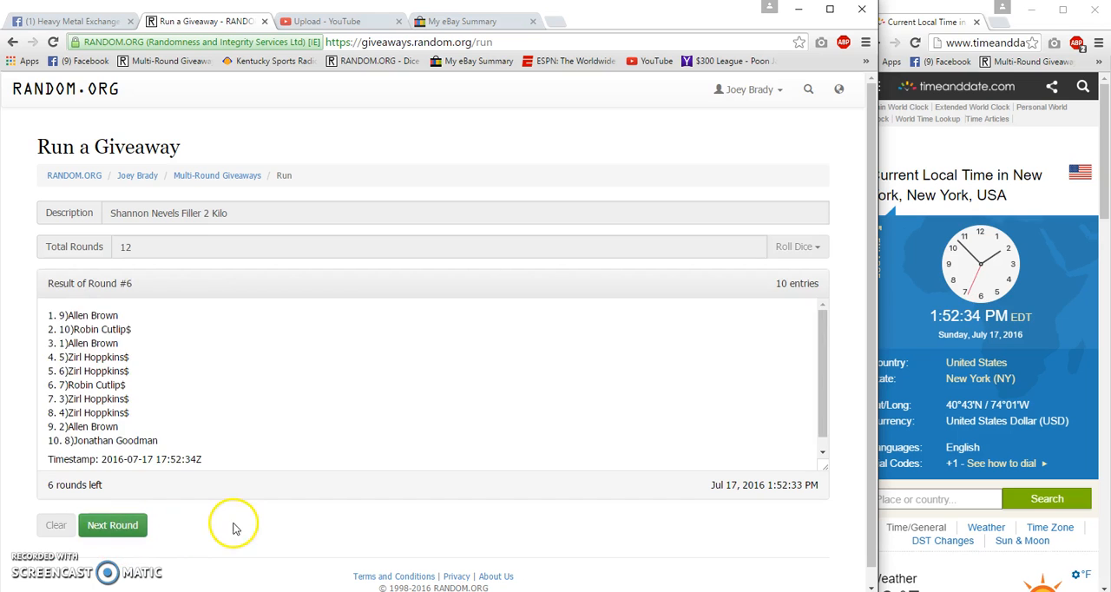
{"action": "left_click", "coordinate": [112, 524]}
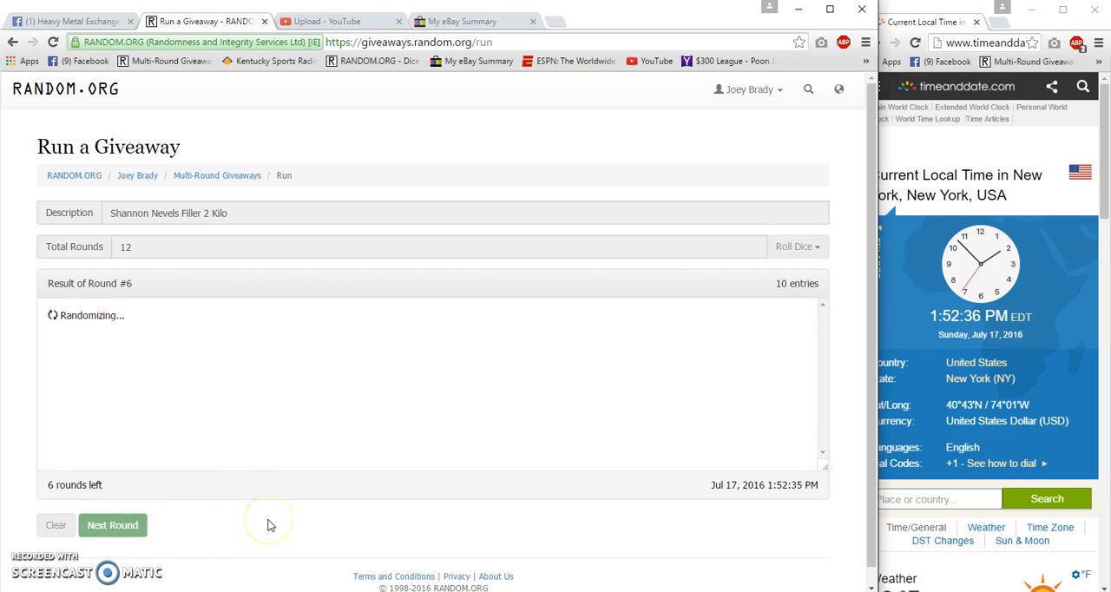
{"action": "left_click", "coordinate": [112, 525]}
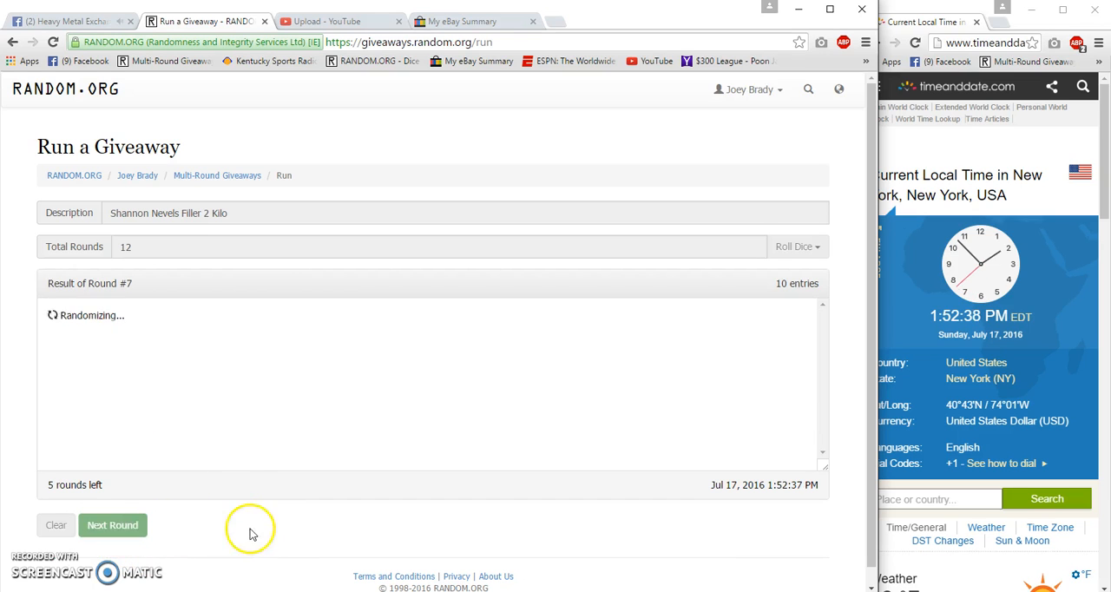
{"action": "left_click", "coordinate": [112, 525]}
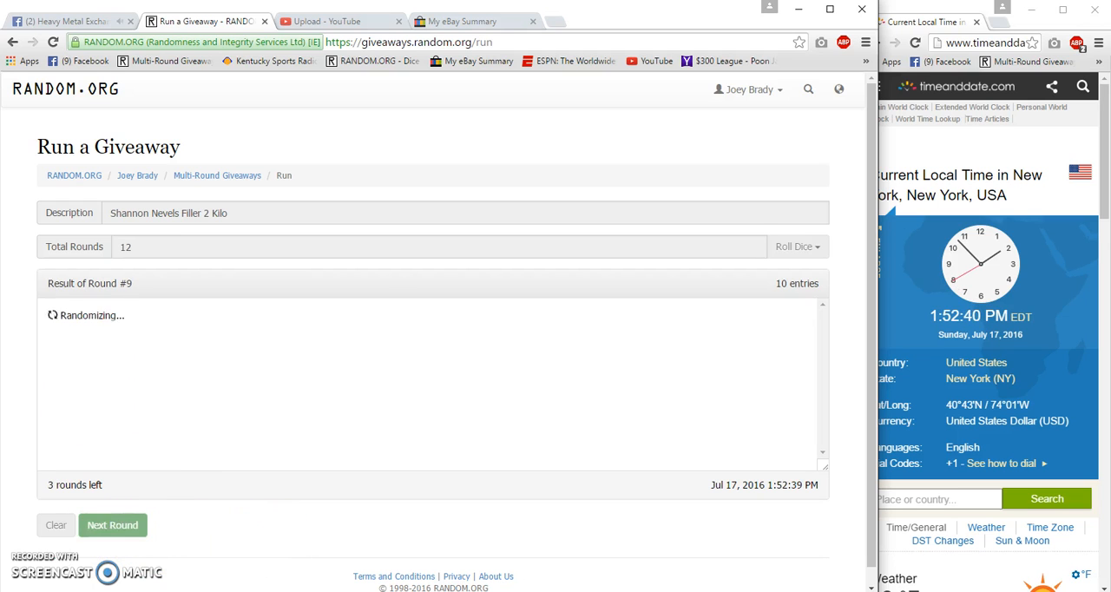
{"action": "left_click", "coordinate": [112, 525]}
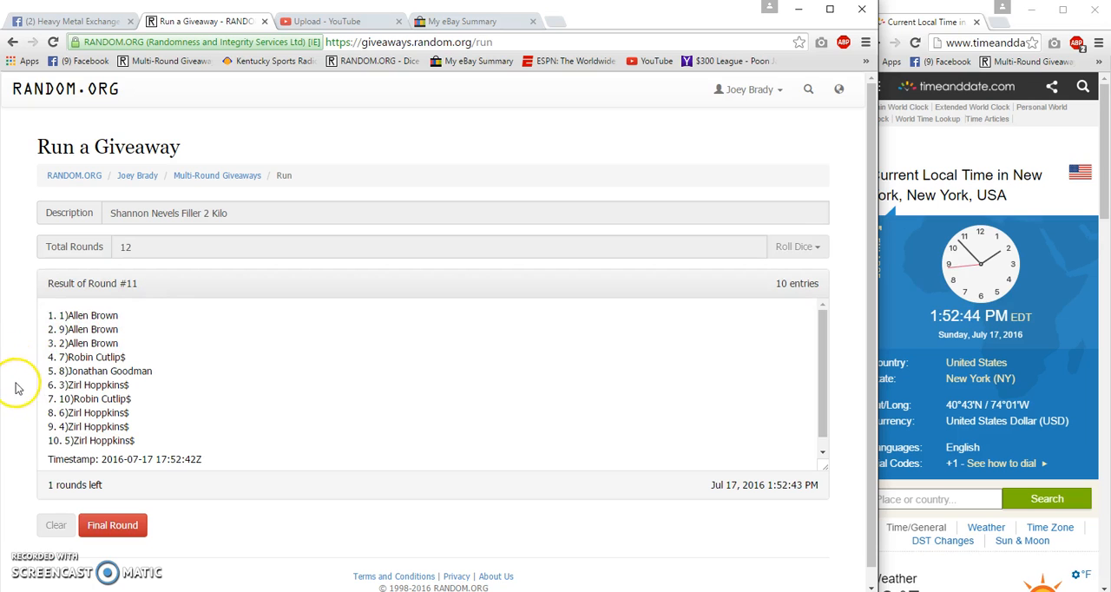
{"action": "mouse_move", "coordinate": [182, 401]}
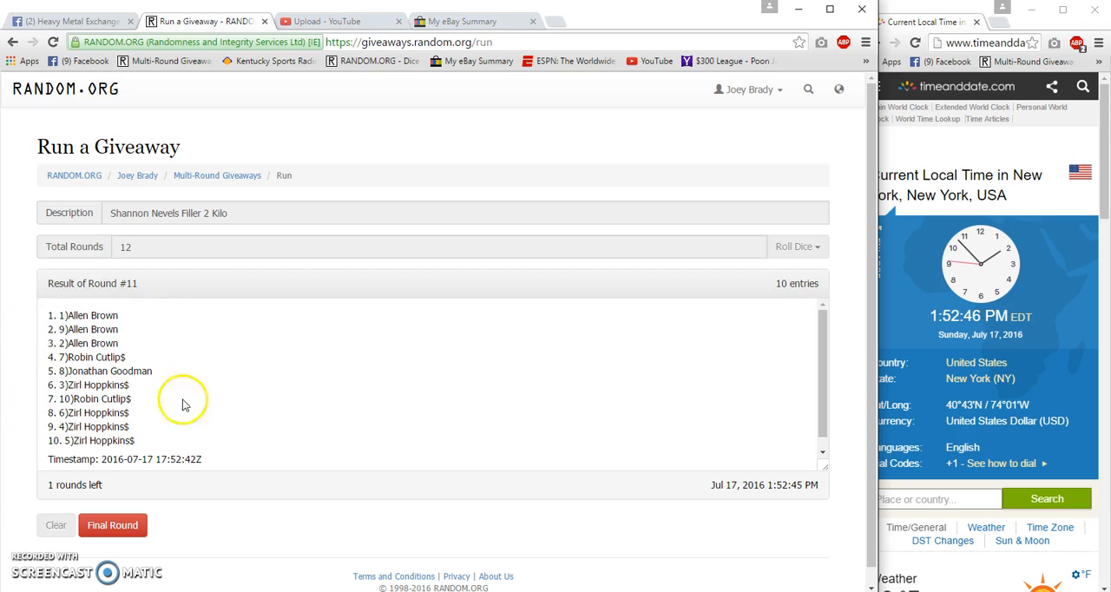
{"action": "left_click", "coordinate": [70, 21]}
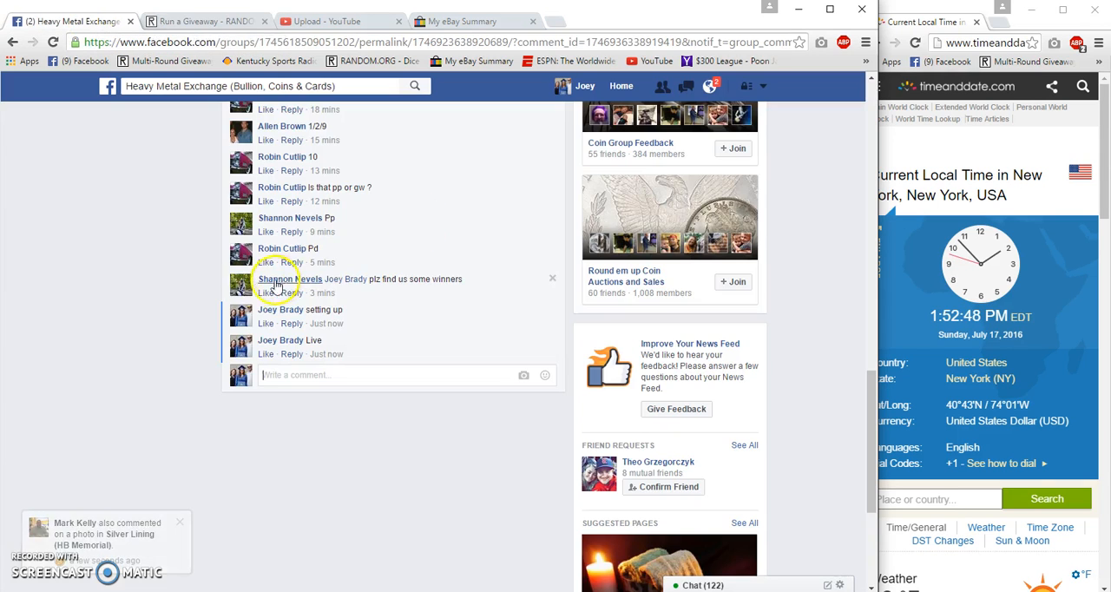
Comment 'Good Luck Final Roll' on the giveaway post and scroll back up to the post
{"action": "type", "text": "Good Luck Final R"}
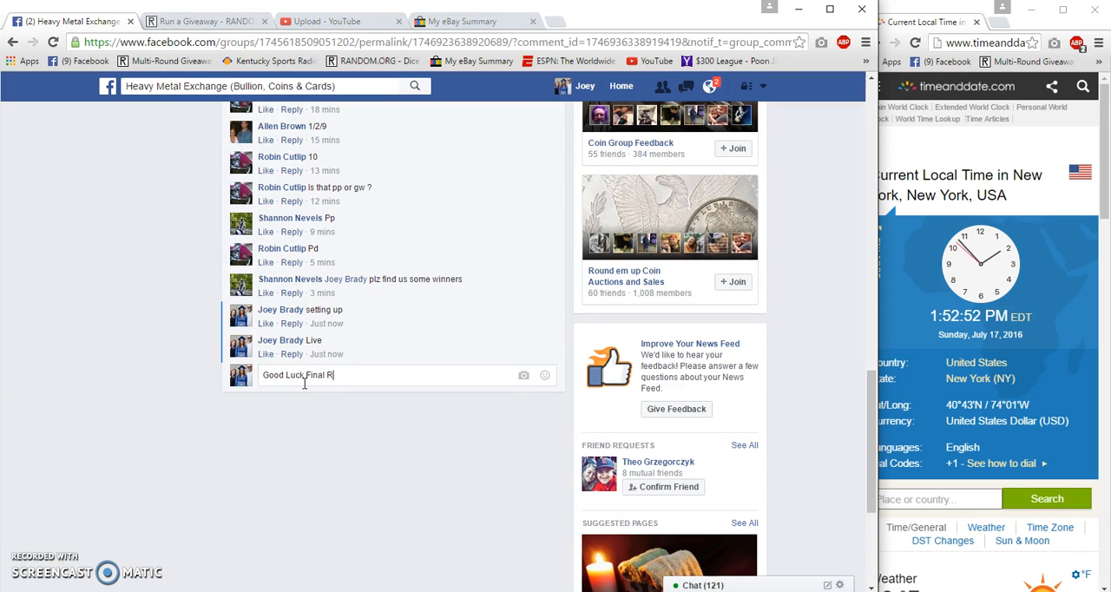
{"action": "key", "text": "Return"}
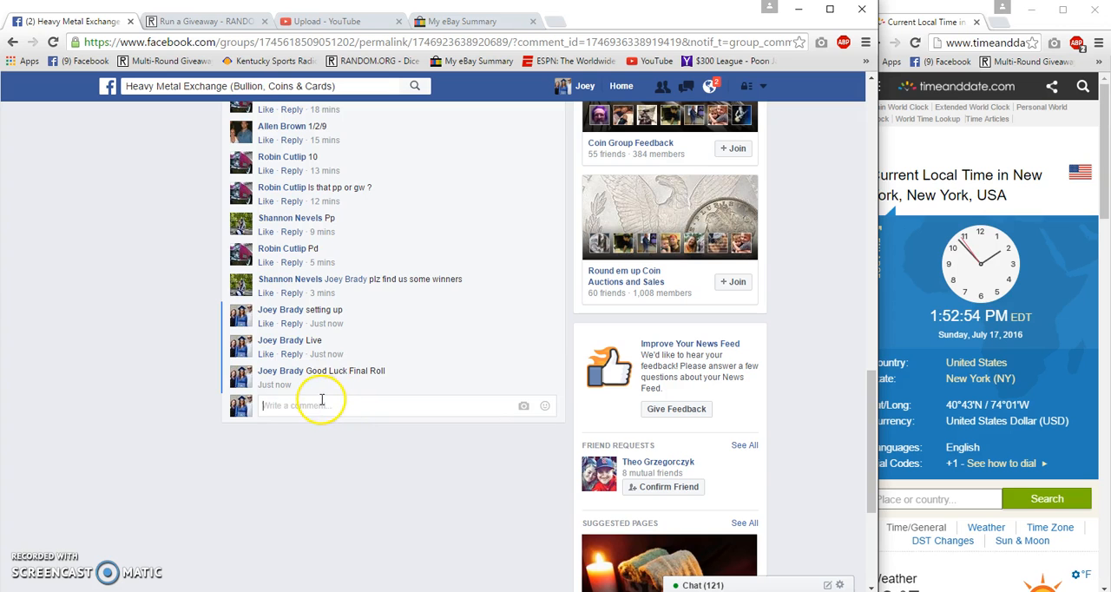
{"action": "scroll", "scroll_direction": "up", "scroll_amount": 3}
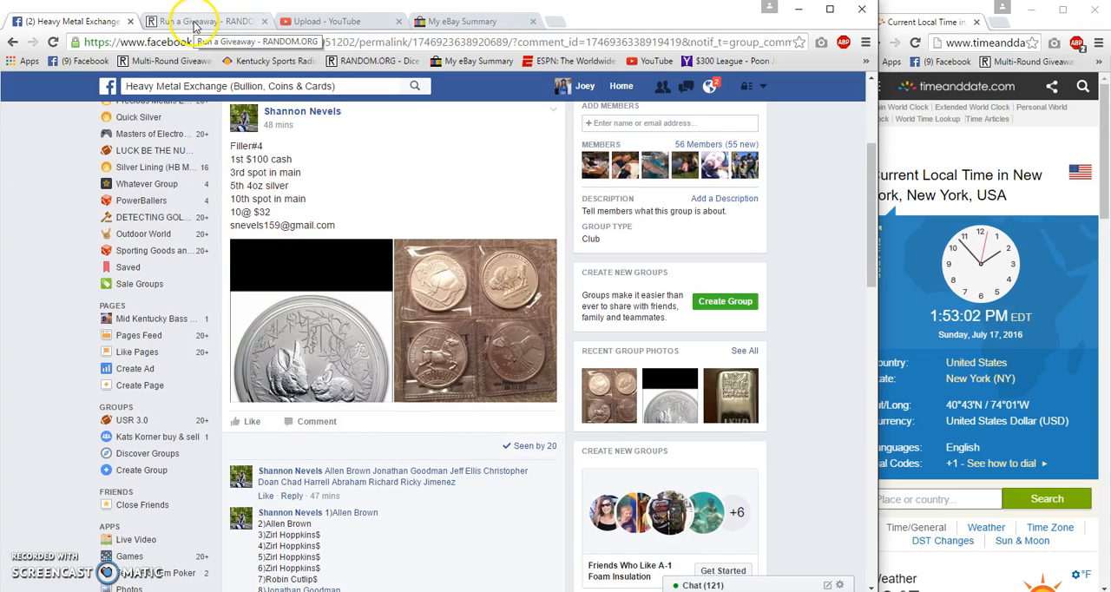
Run the twelfth and final round, review its verified results, then return to Facebook
{"action": "left_click", "coordinate": [183, 21]}
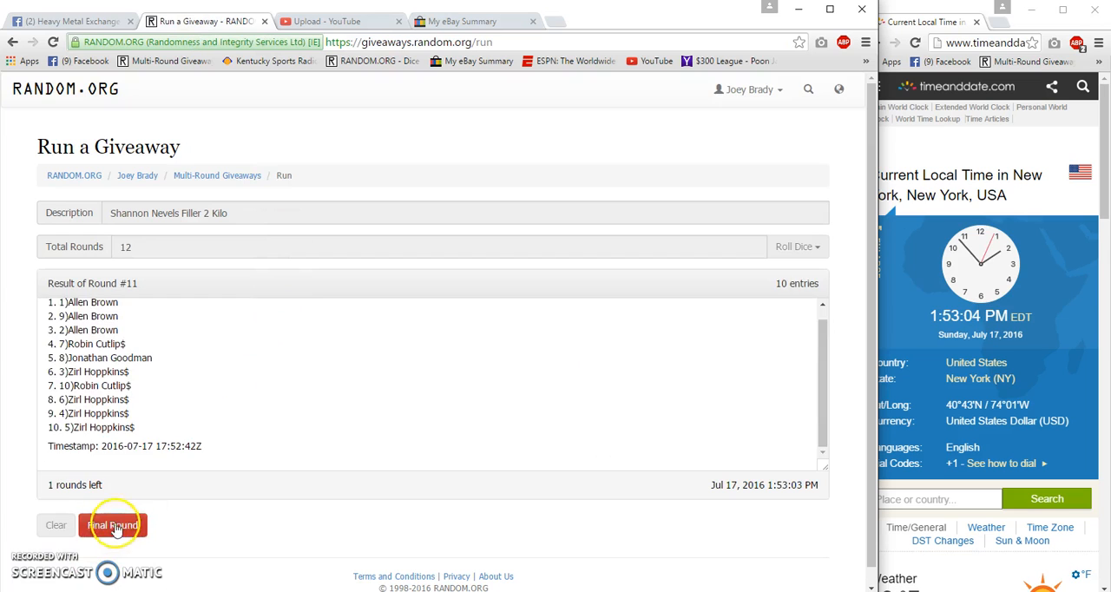
{"action": "left_click", "coordinate": [112, 525]}
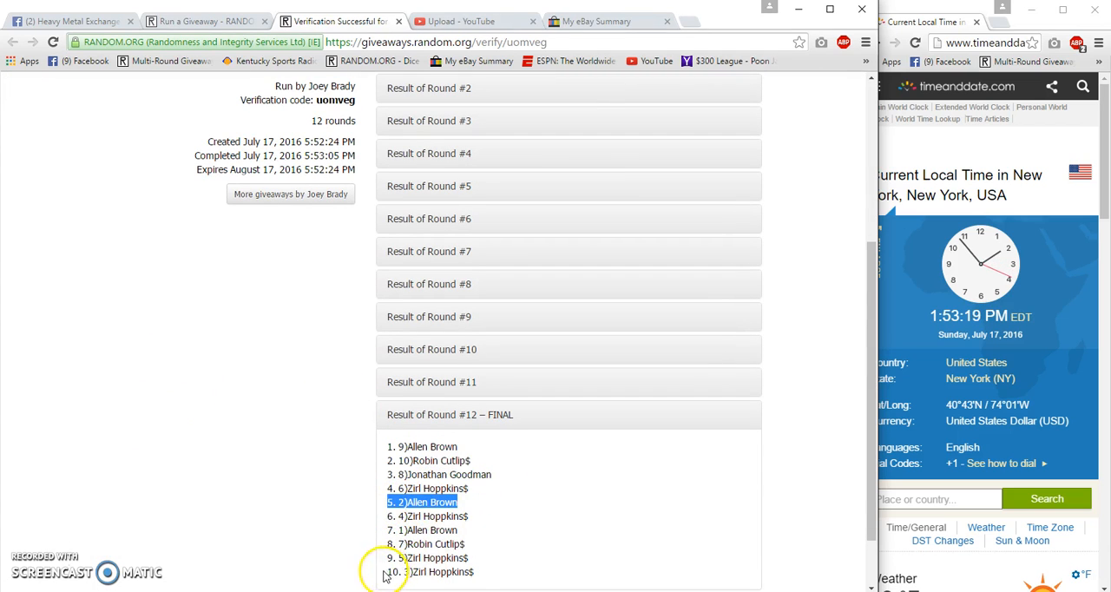
{"action": "left_click", "coordinate": [69, 21]}
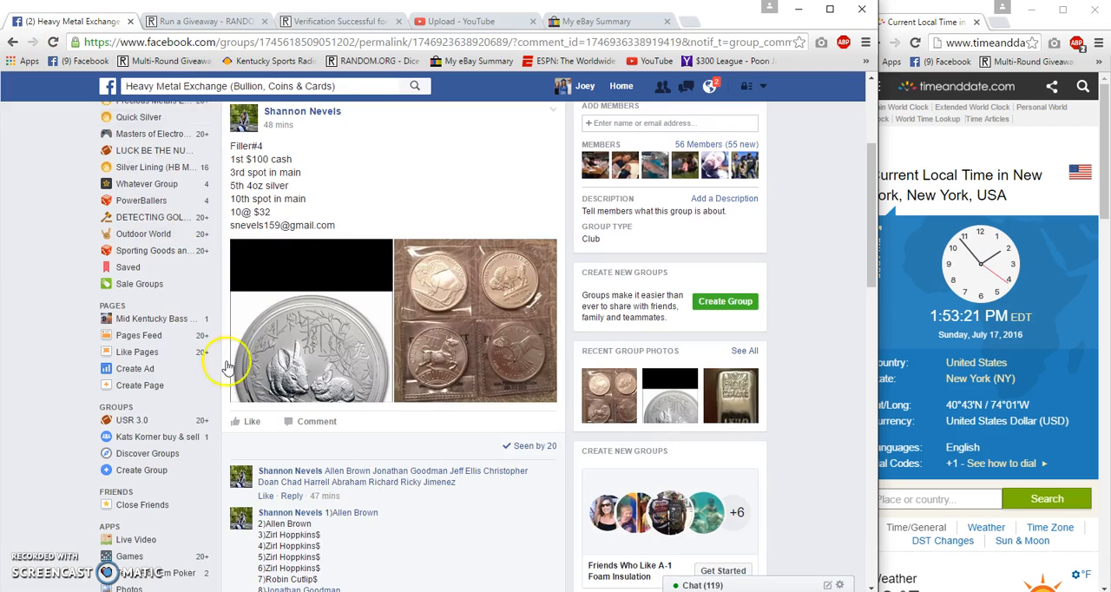
Scroll down to confirm the 'Done' comment on the giveaway thread
{"action": "scroll", "scroll_direction": "down", "scroll_amount": 3}
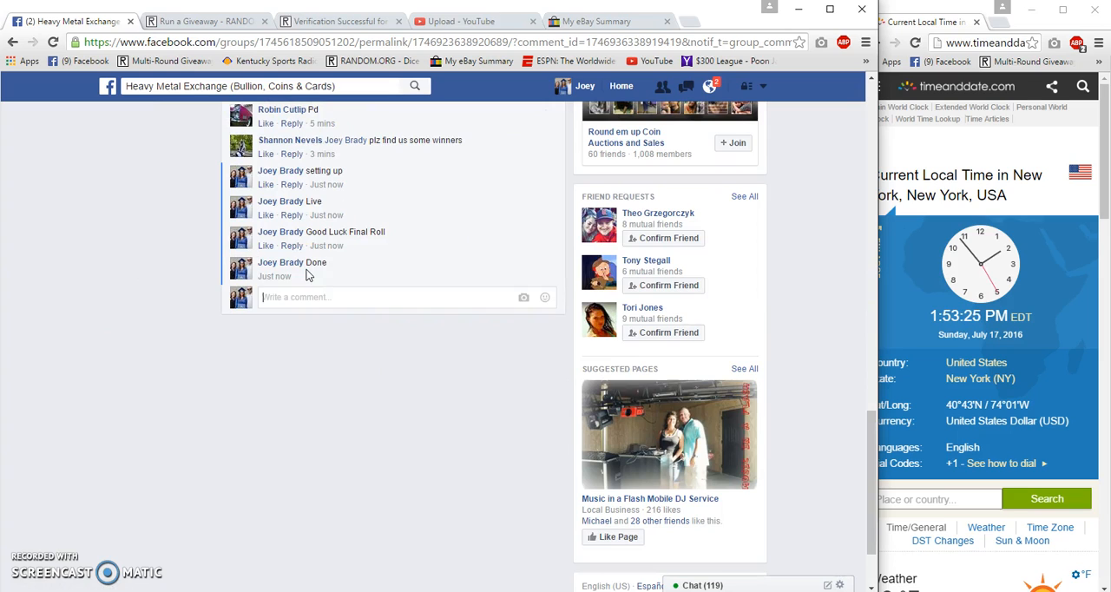
{"action": "mouse_move", "coordinate": [326, 276]}
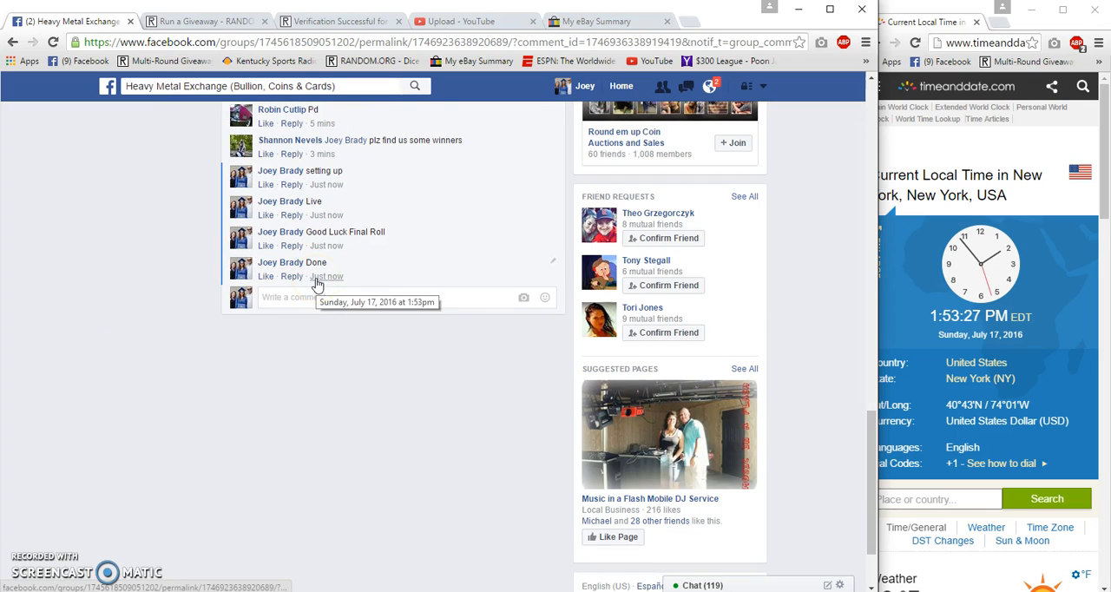